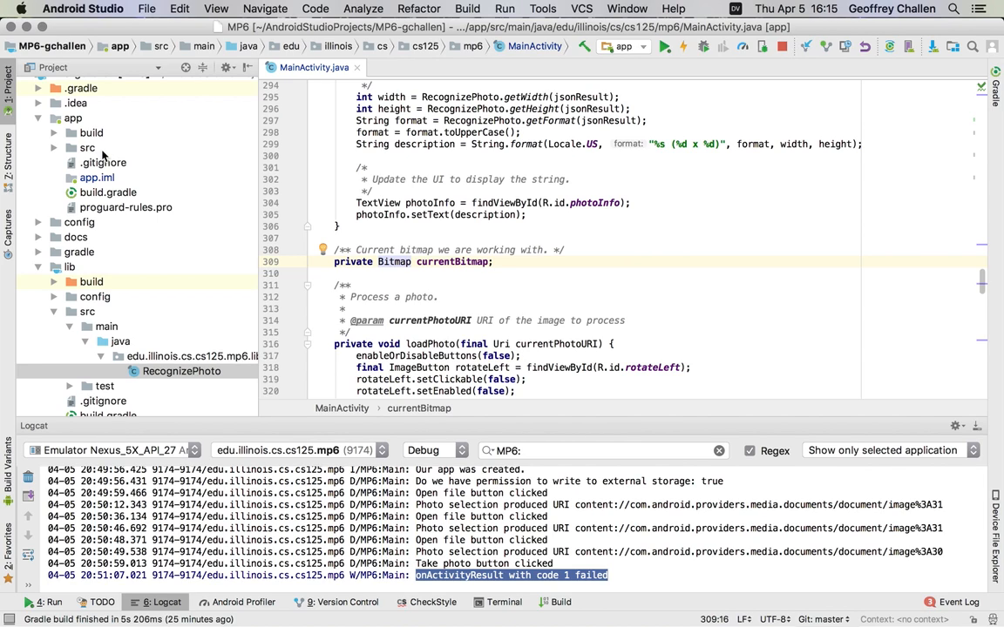
Open Tasks.java from the Project tree, then switch away to the running app window
left_click(87, 146)
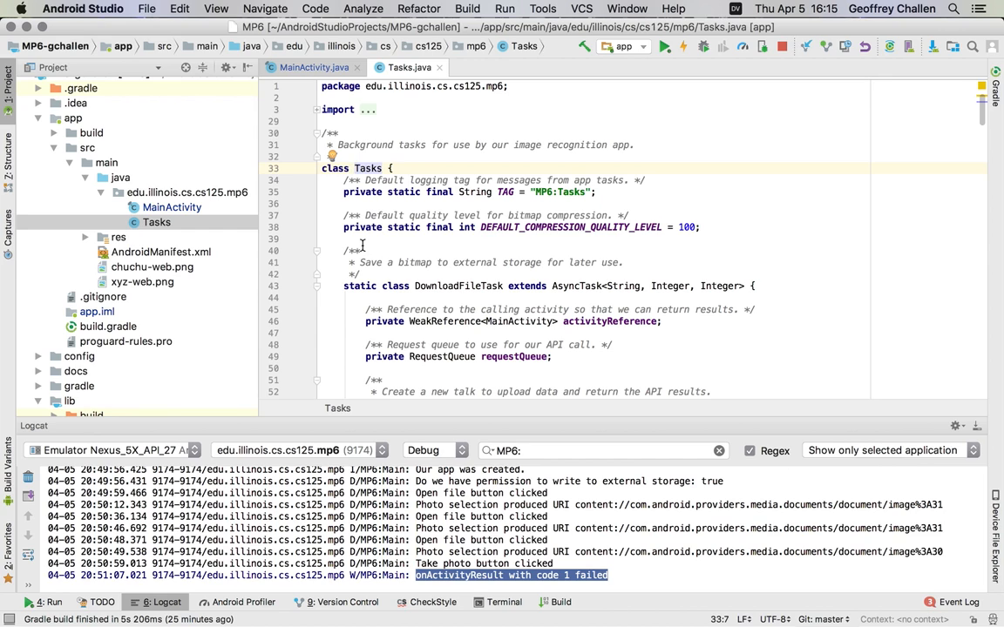
scroll("down", 3)
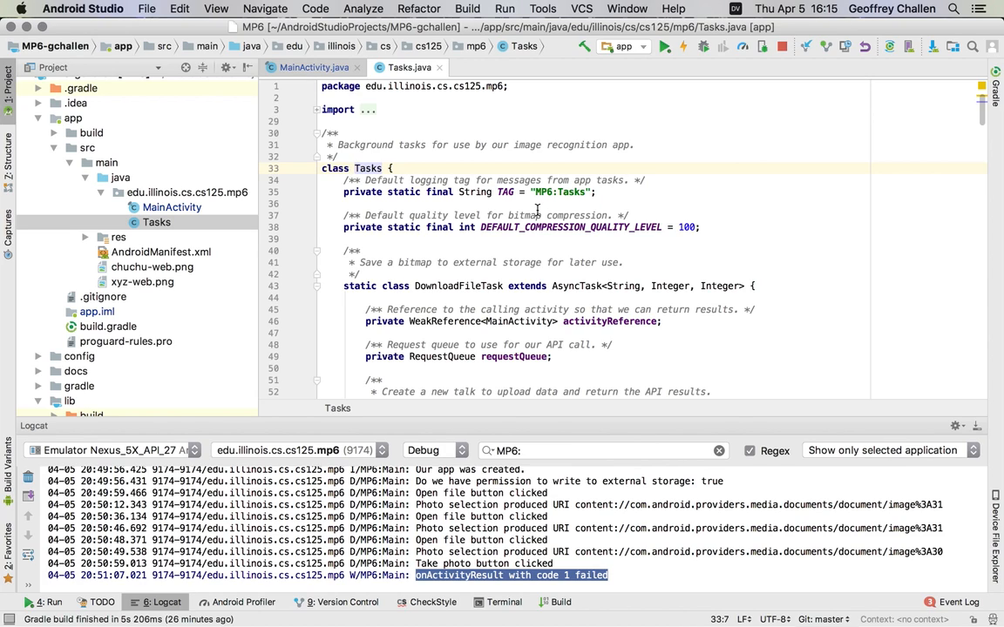
mouse_move(502, 73)
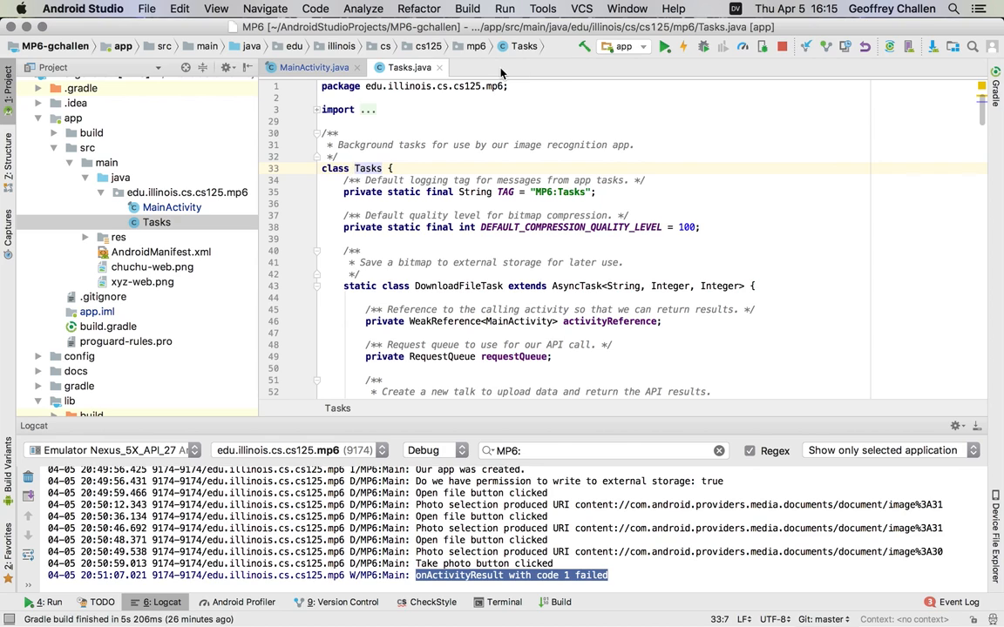
mouse_move(696, 65)
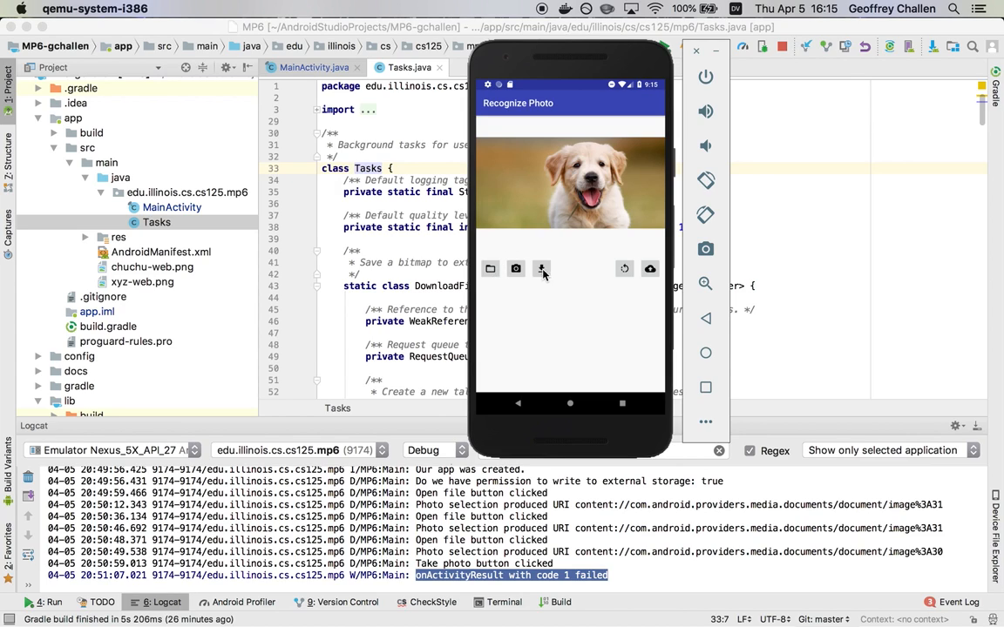
mouse_move(554, 268)
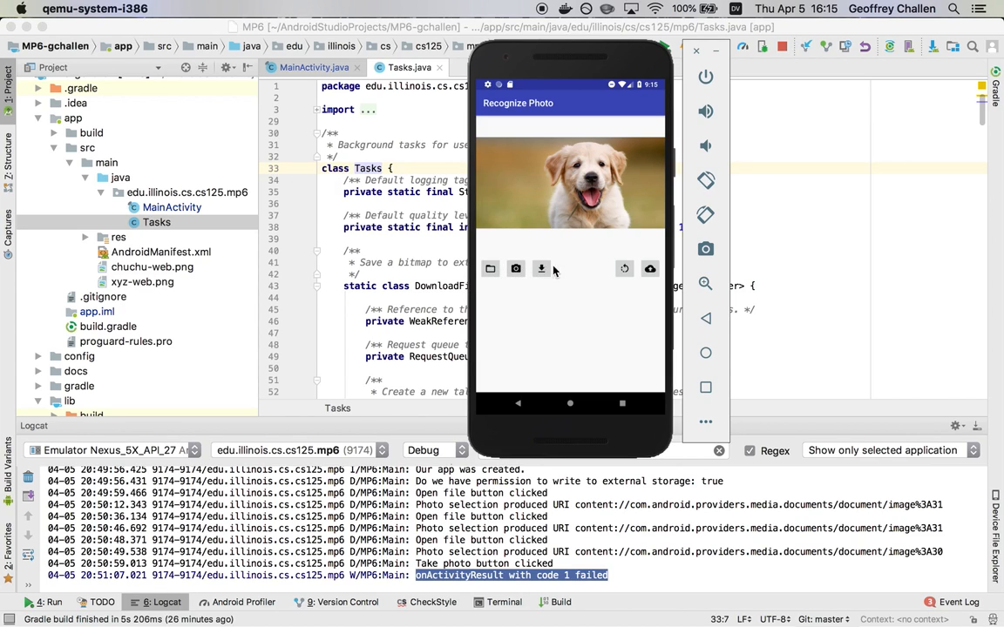
mouse_move(542, 268)
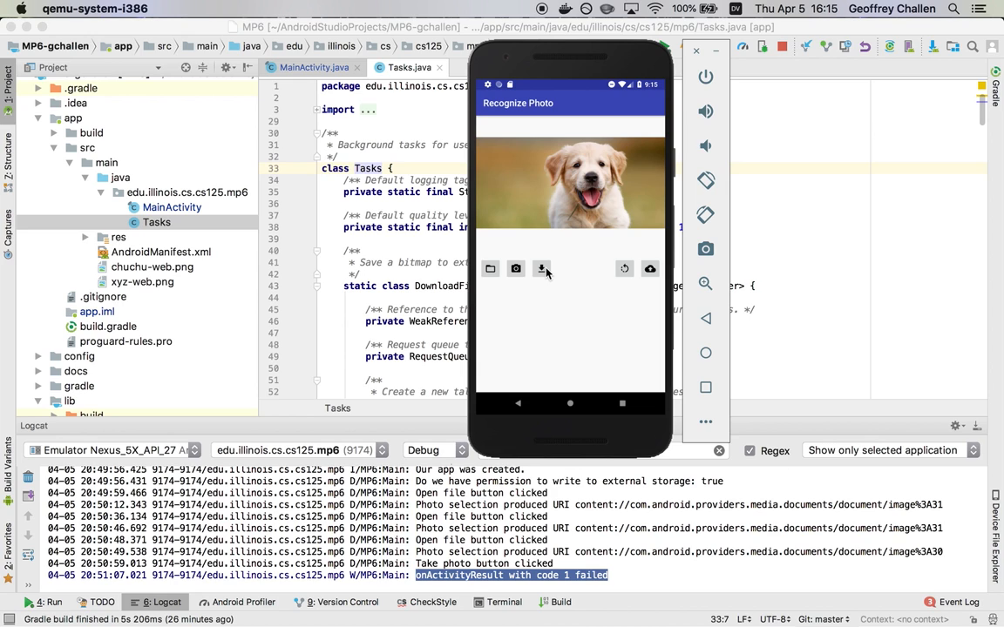
key("cmd+tab")
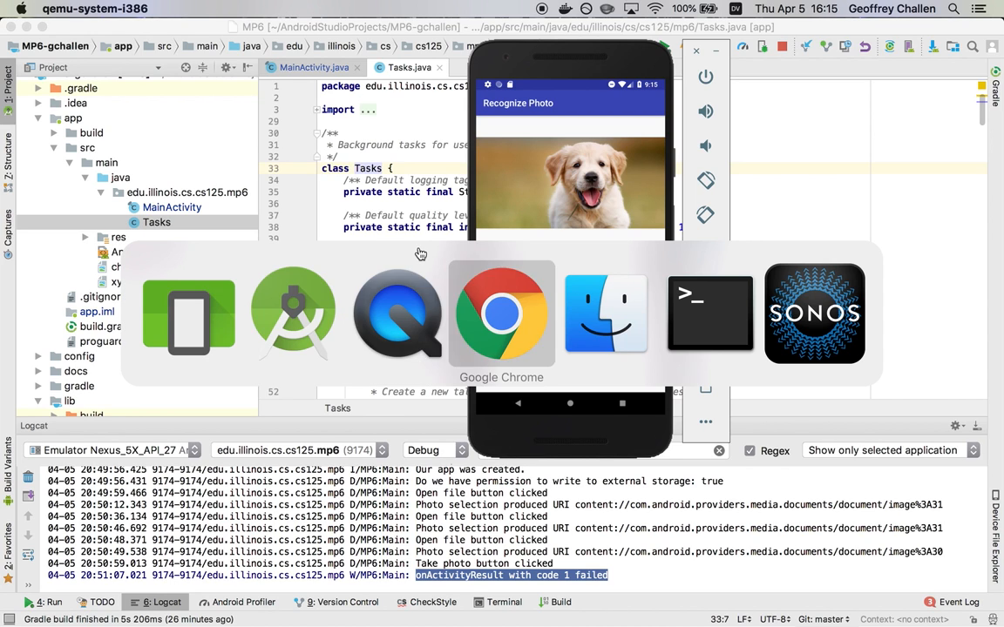
In Chrome, show image results for the dog search and preview the white puppy photo
left_click(502, 314)
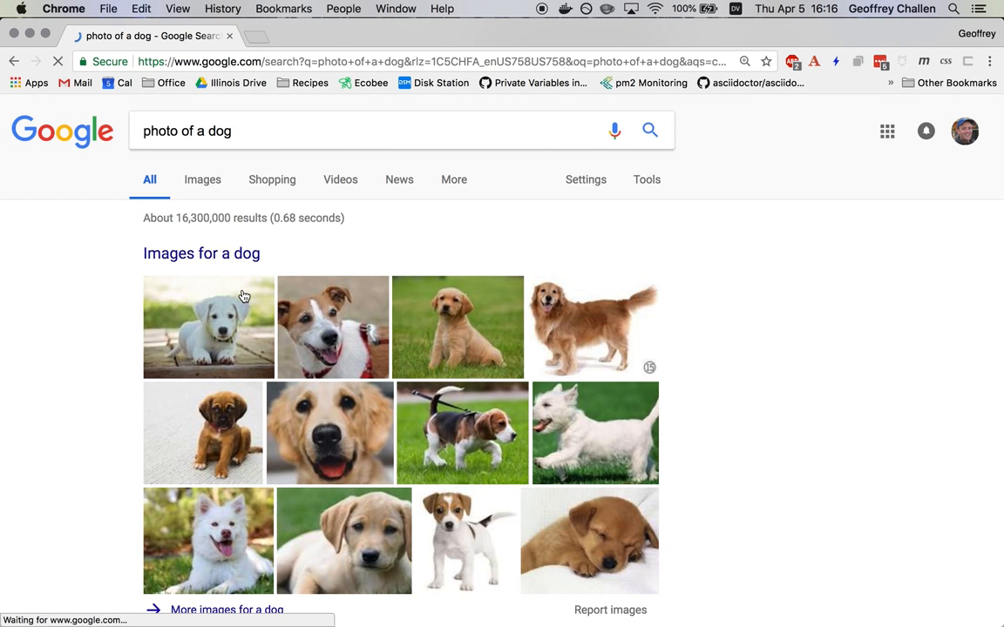
left_click(202, 179)
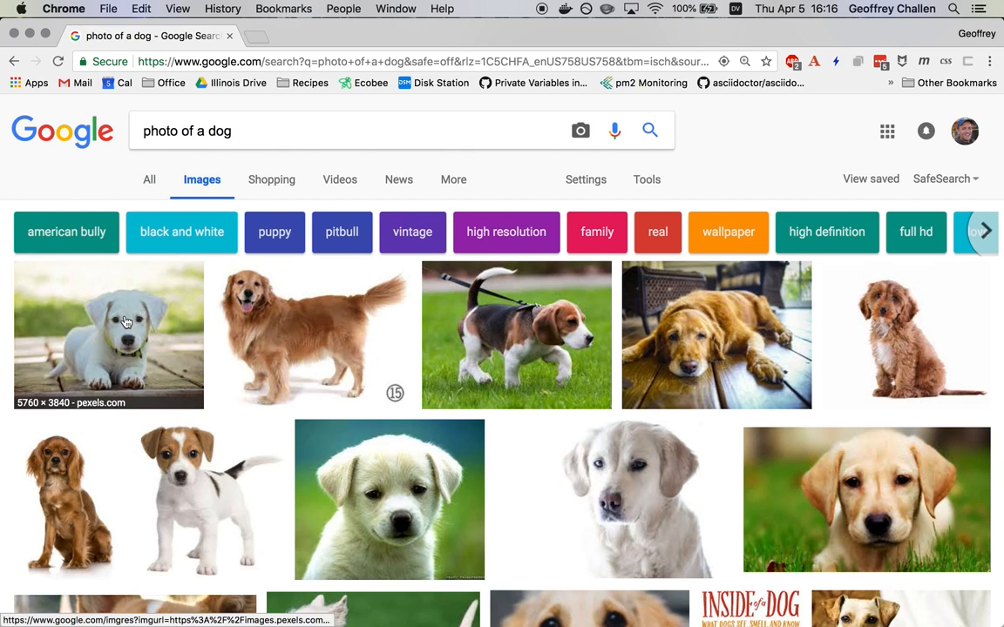
left_click(125, 334)
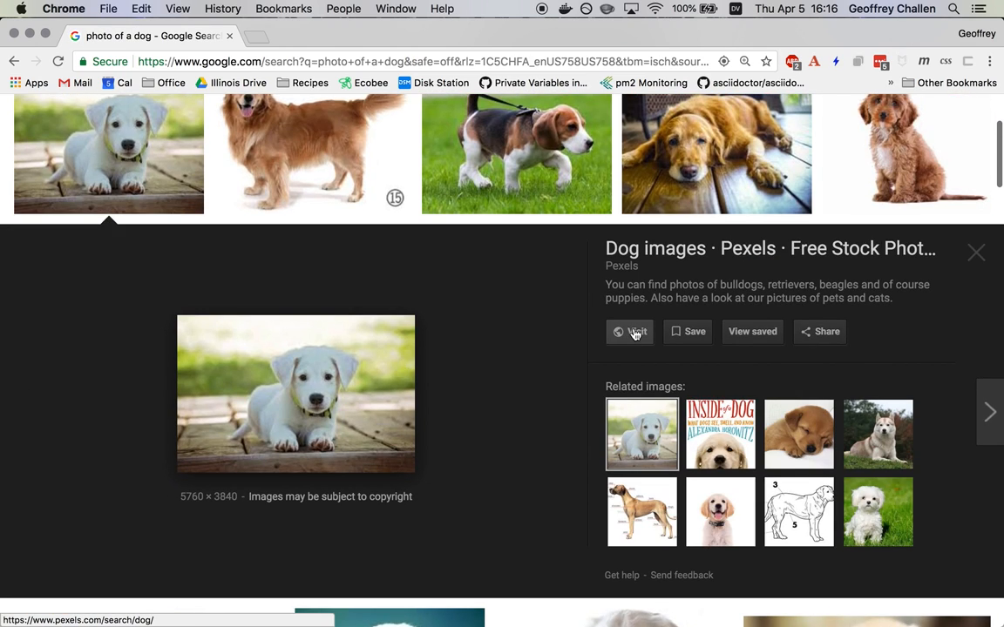
Open the beagle photo full-size in its own tab via Open Image in New Tab
right_click(297, 392)
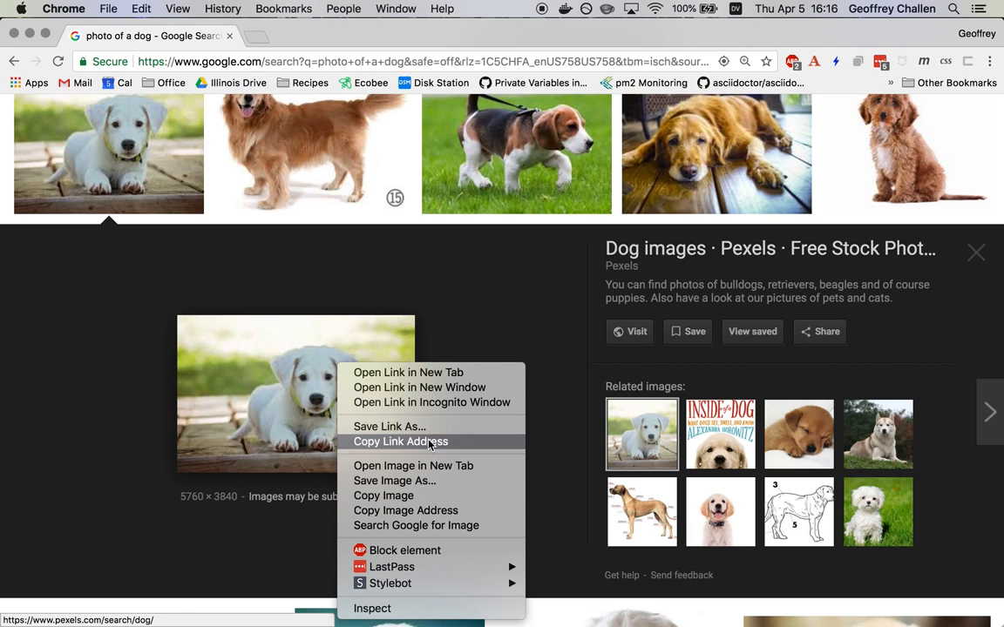
left_click(411, 467)
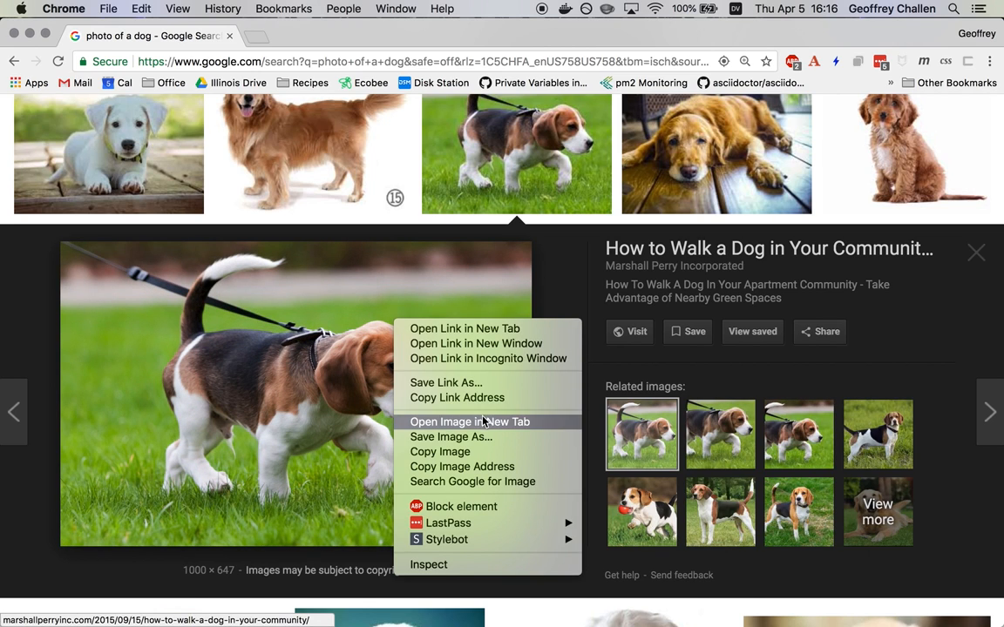
left_click(470, 422)
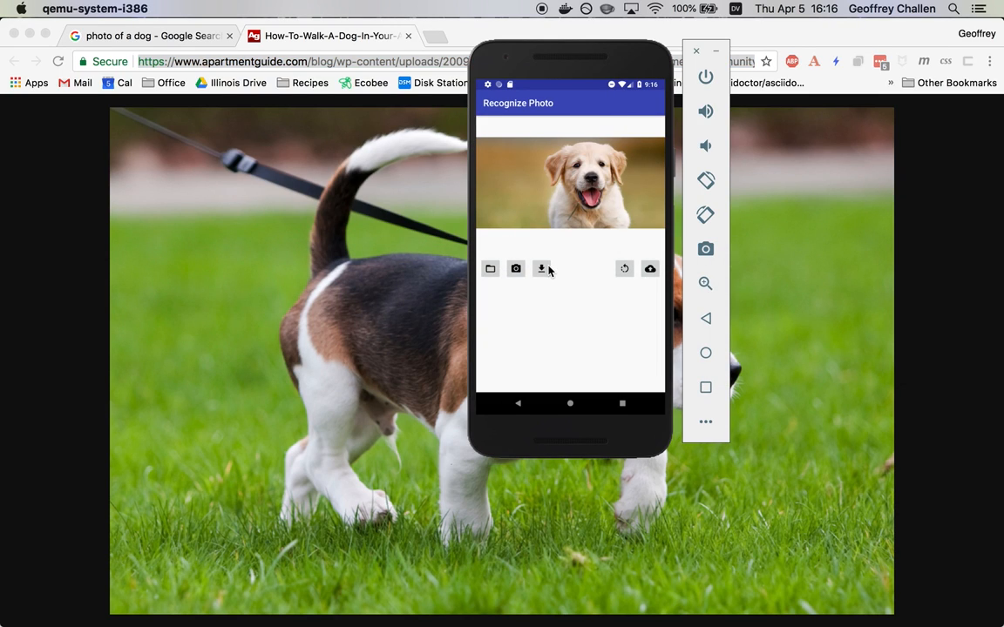
mouse_move(520, 274)
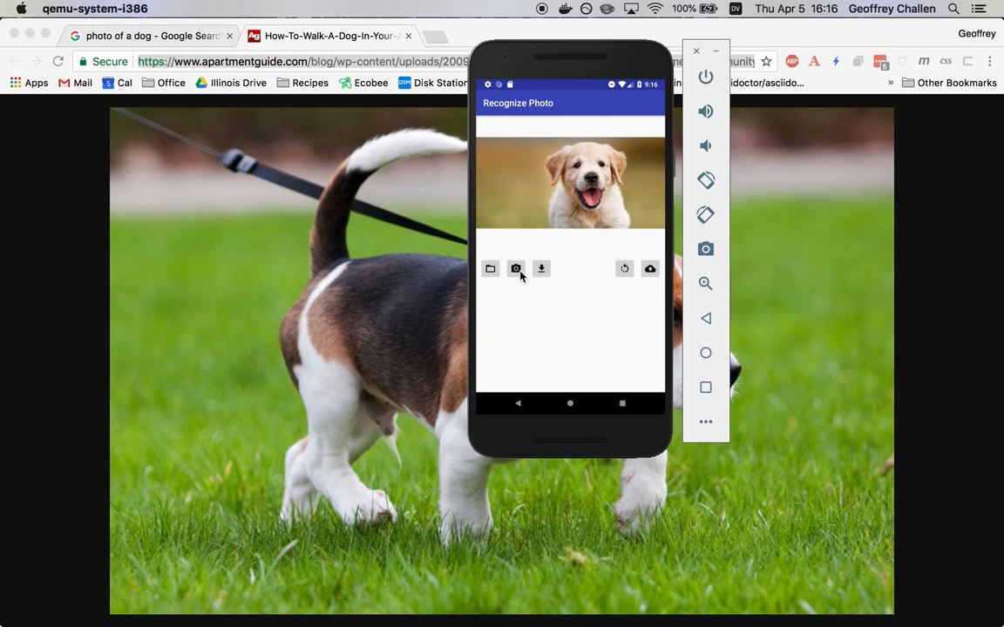
Download 'Take-Advantage-of-Nearby-Green-Spaces.jpg' into Recognize Photo, replacing the golden puppy
left_click(540, 269)
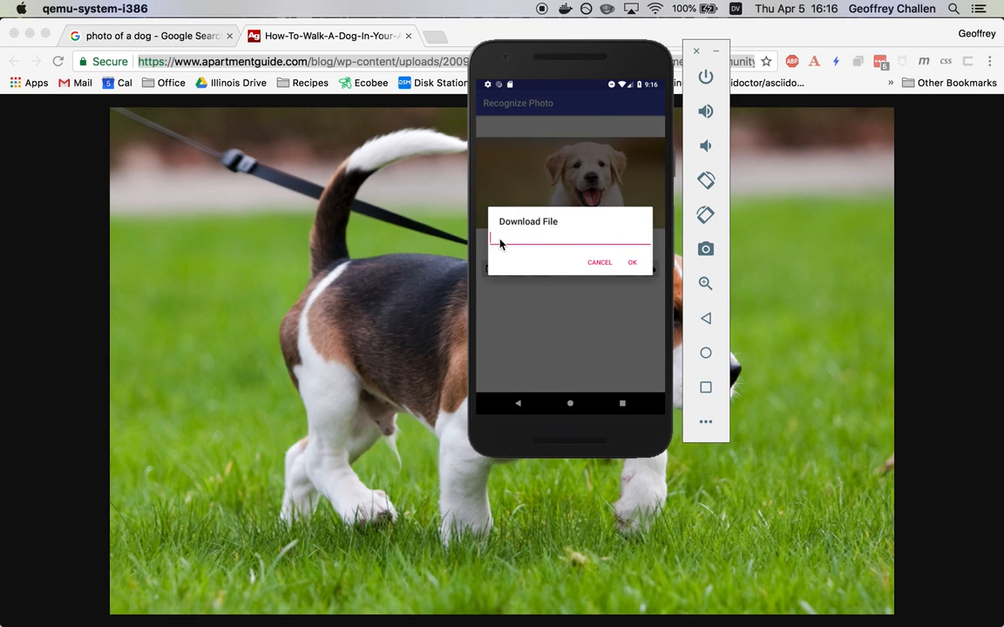
type("Take-Advantage-of-Nearby-Green-Spaces.jpg")
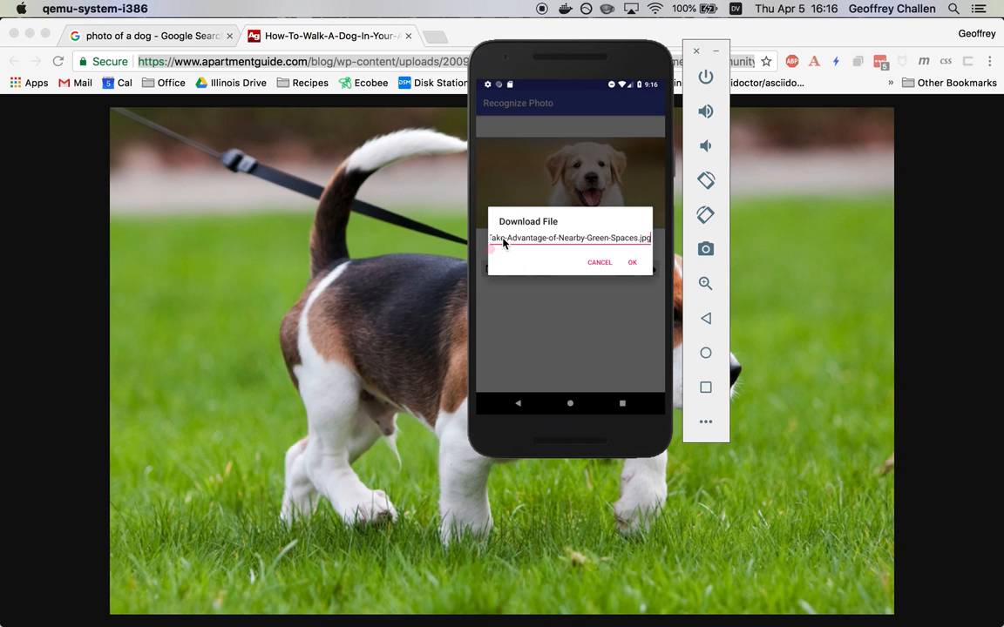
left_click(631, 262)
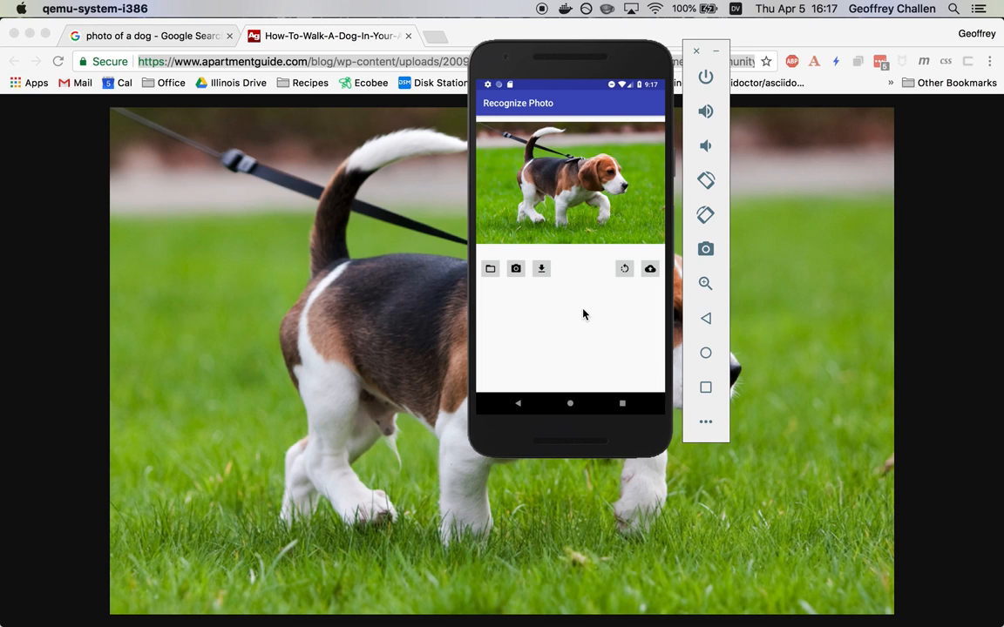
Pick the downloaded beagle photo from Recent files and send it for recognition
left_click(490, 268)
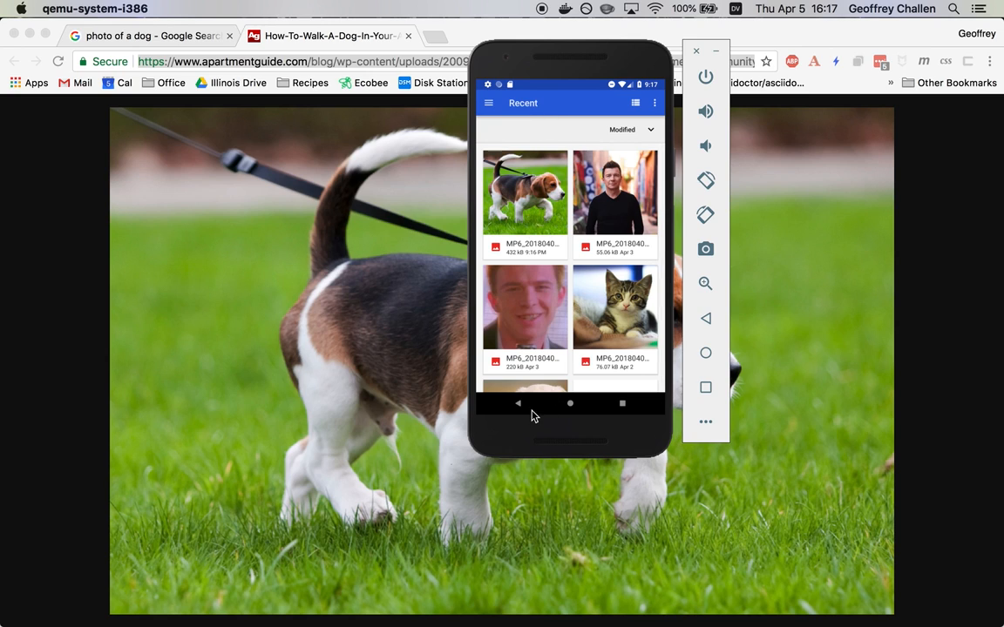
left_click(524, 191)
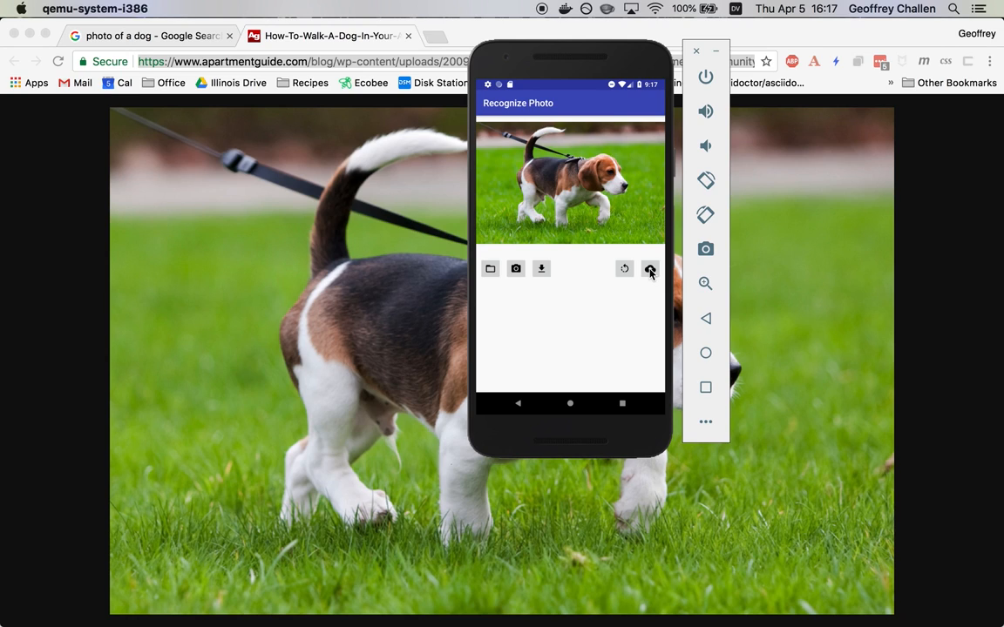
left_click(648, 268)
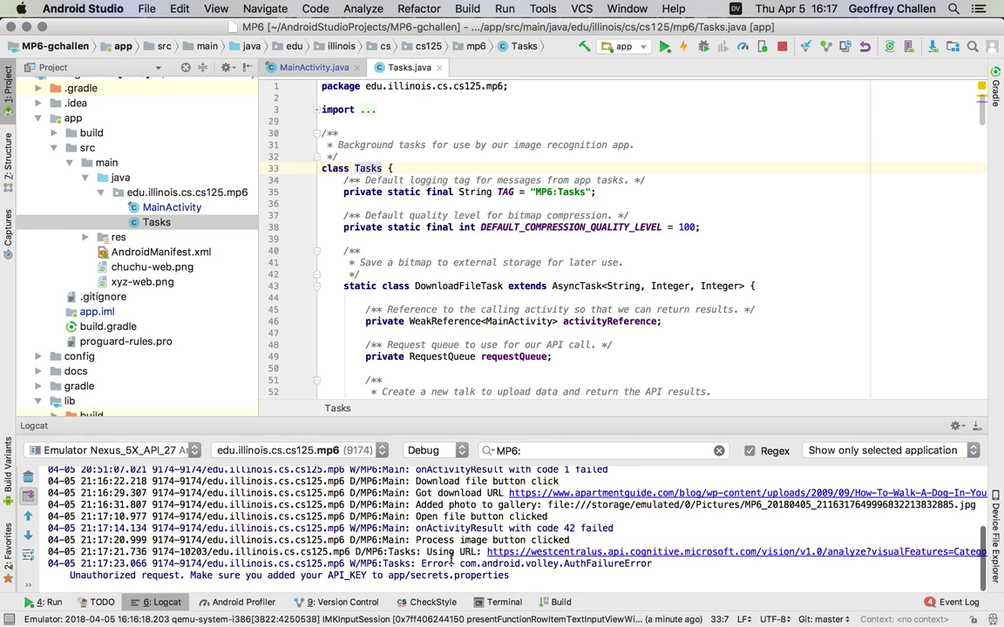
mouse_move(329, 575)
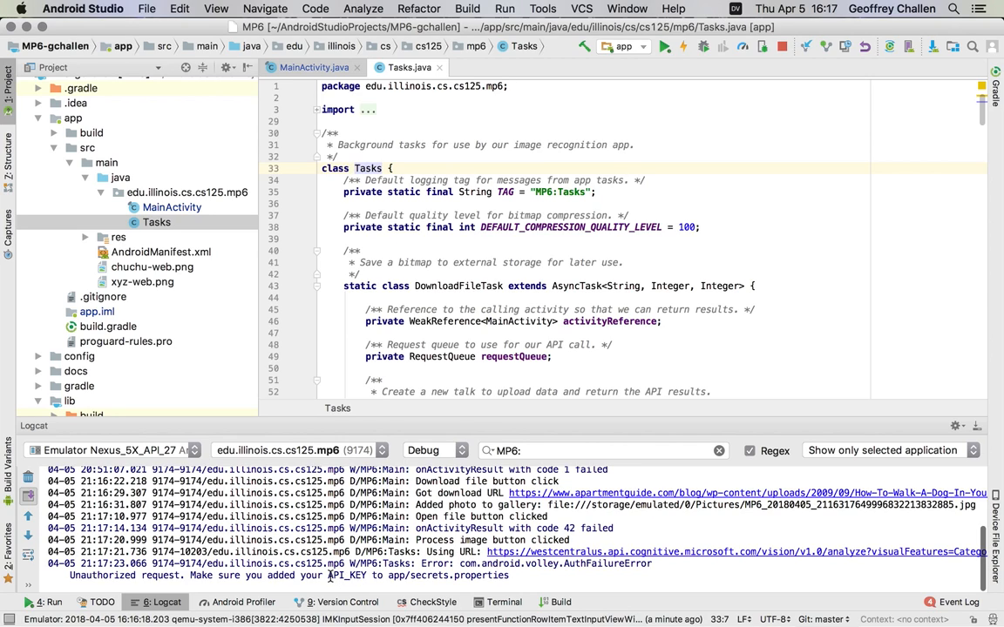
mouse_move(265, 313)
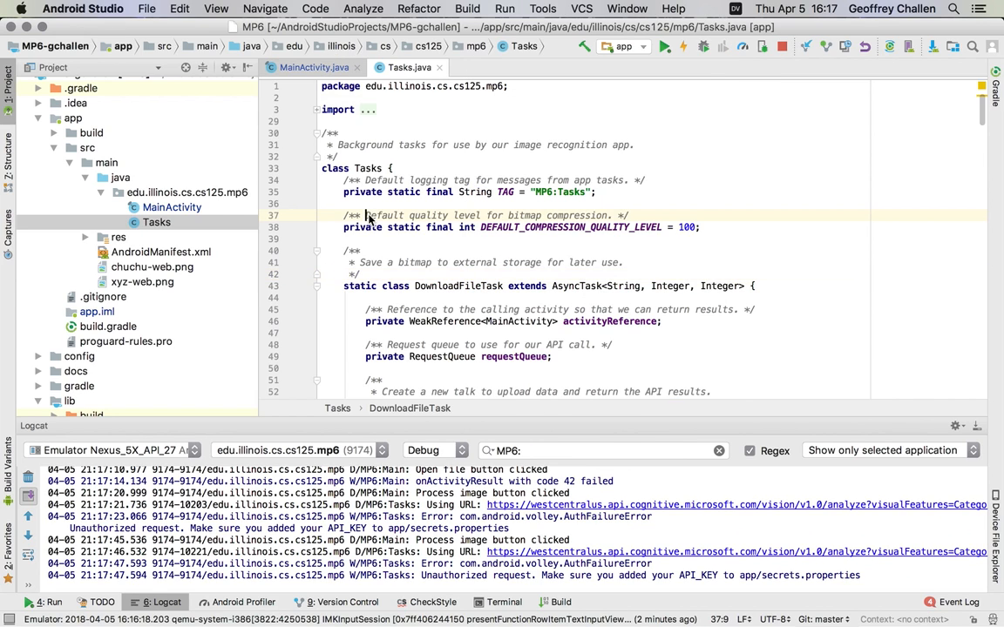
Scroll through DownloadFileTask and ProcessImageTask down to the Cognitive Services request constants
scroll("down", 3)
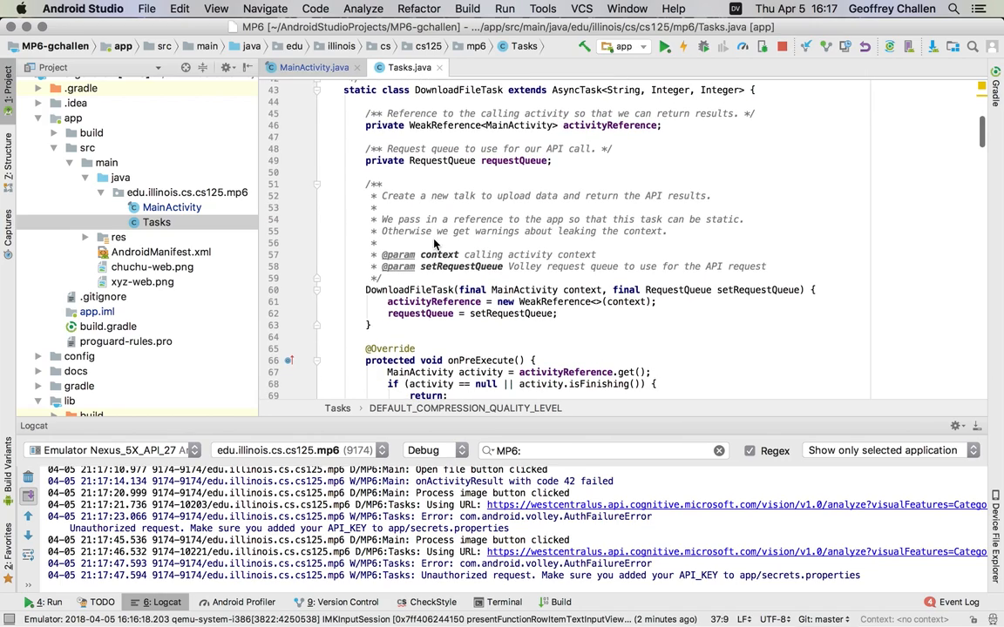
scroll("down", 3)
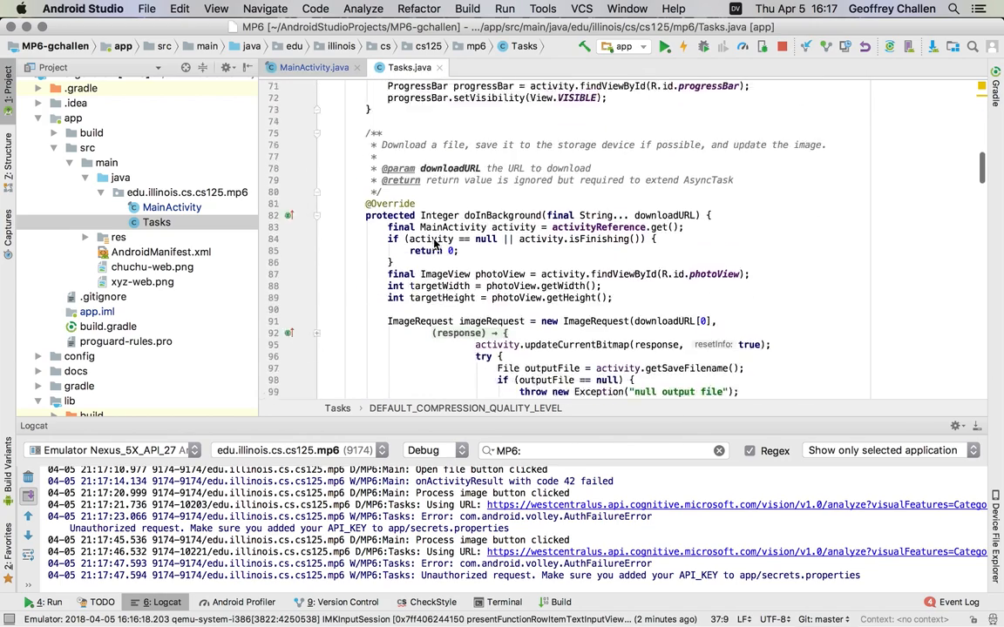
scroll("down", 3)
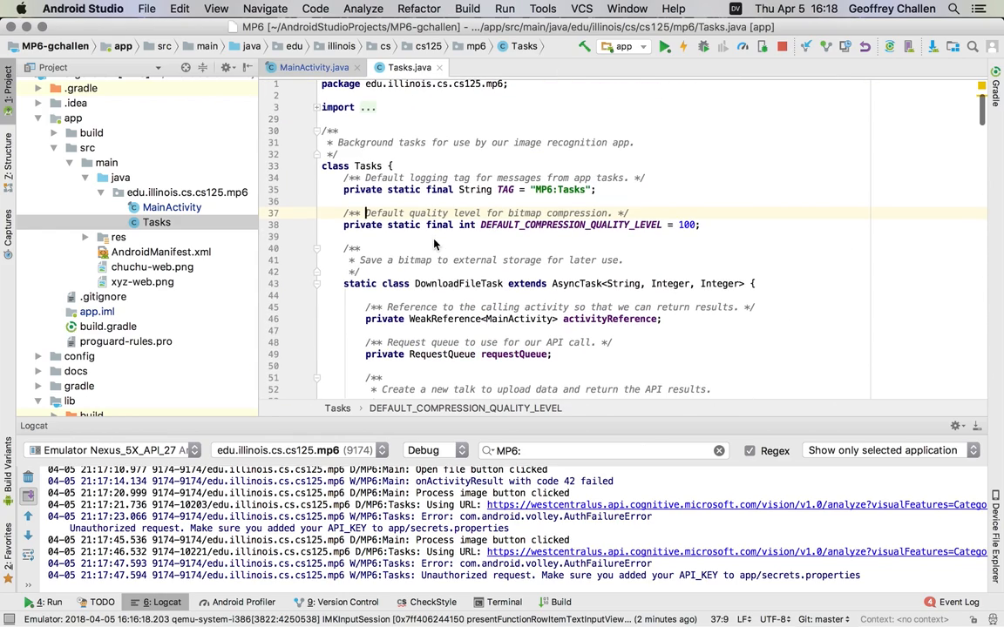
scroll("down", 3)
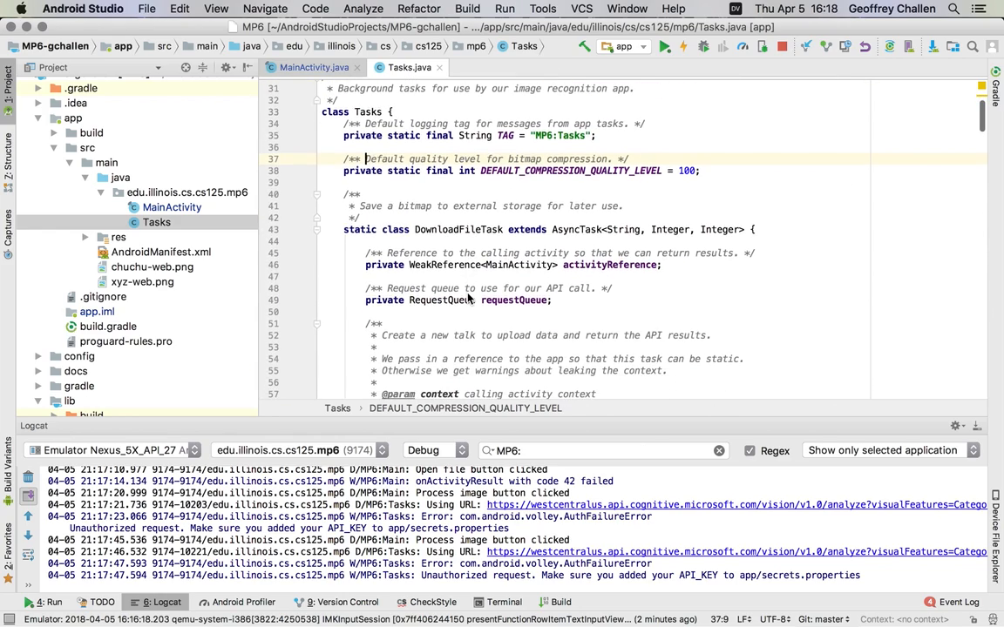
scroll("down", 3)
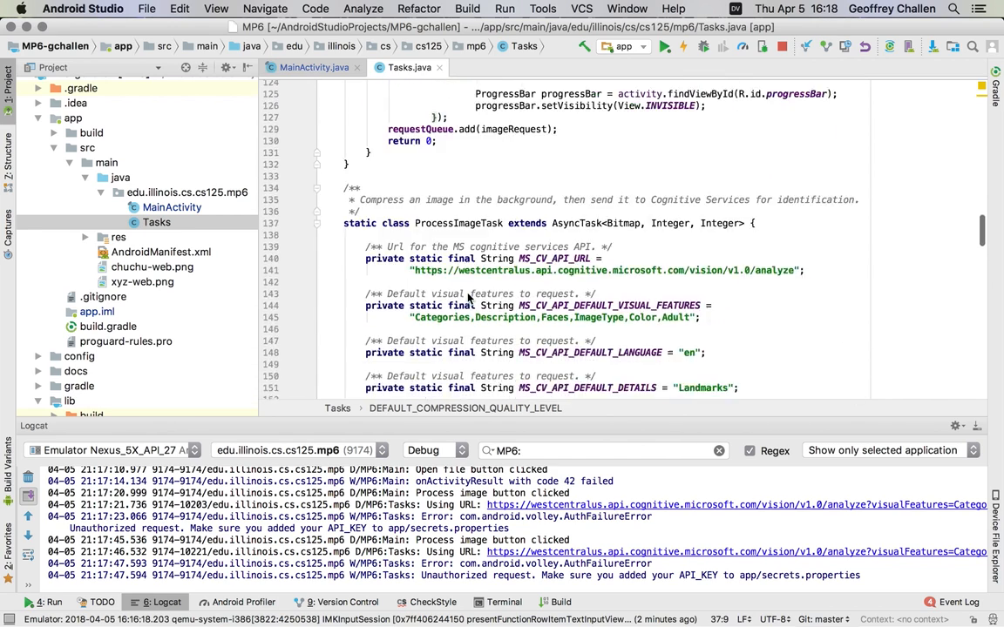
scroll("down", 3)
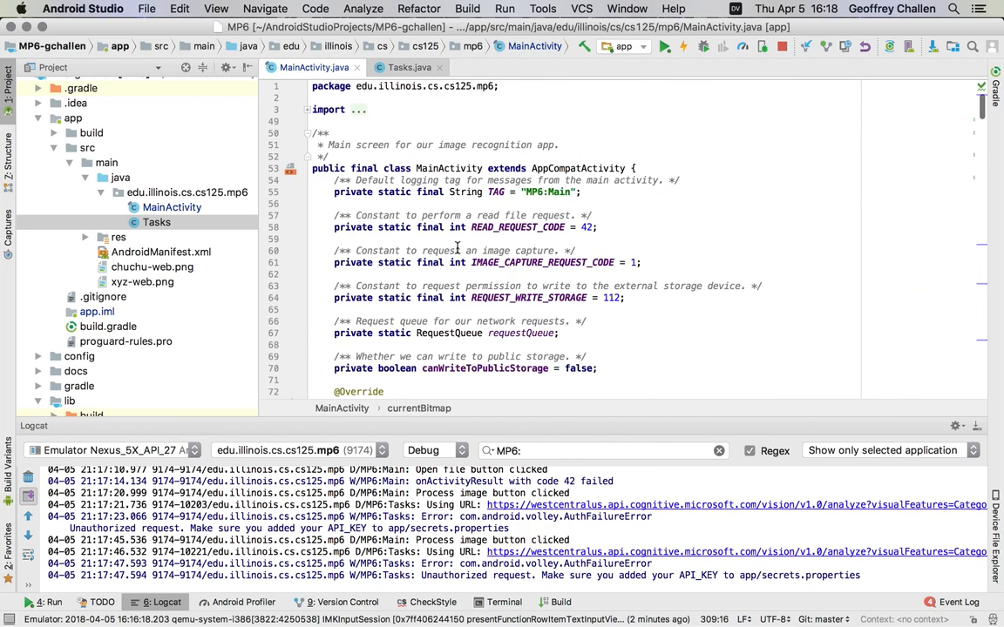
Scroll MainActivity.java to startDownloadFile and jump to the DownloadFileTask constructor in Tasks.java
scroll("down", 3)
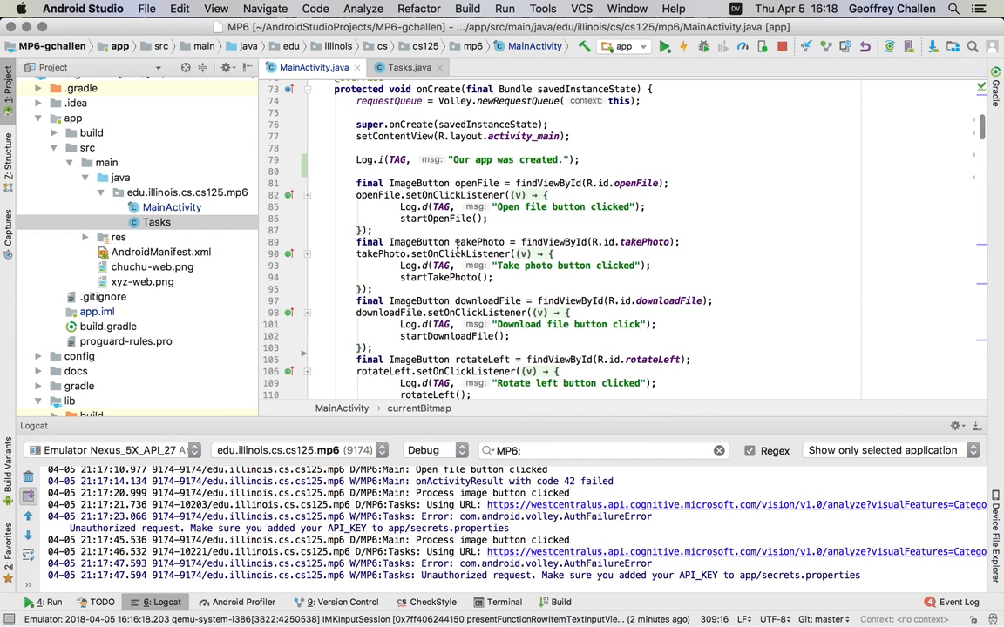
scroll("down", 3)
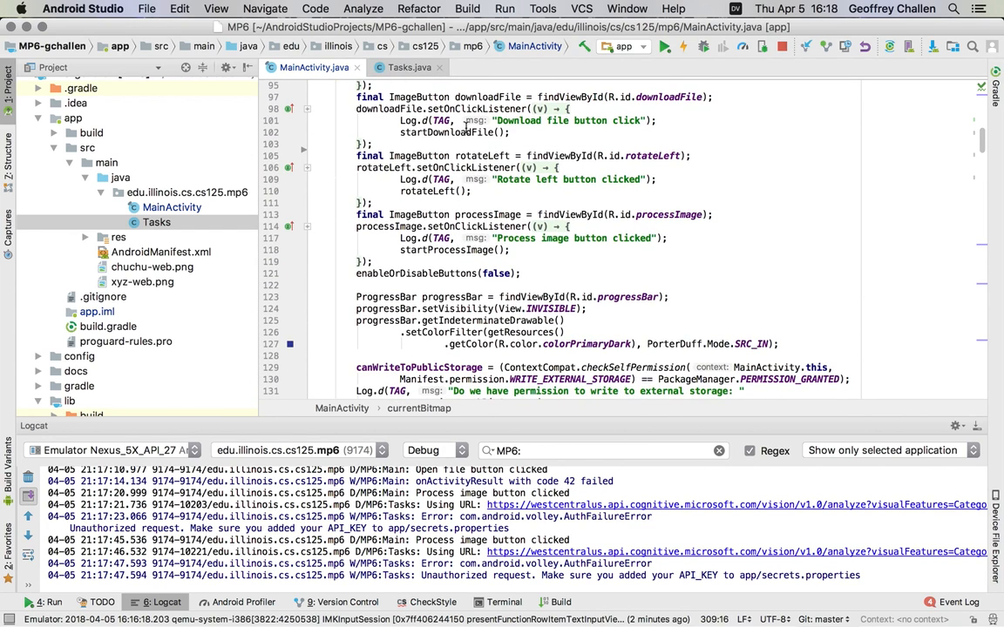
scroll("down", 3)
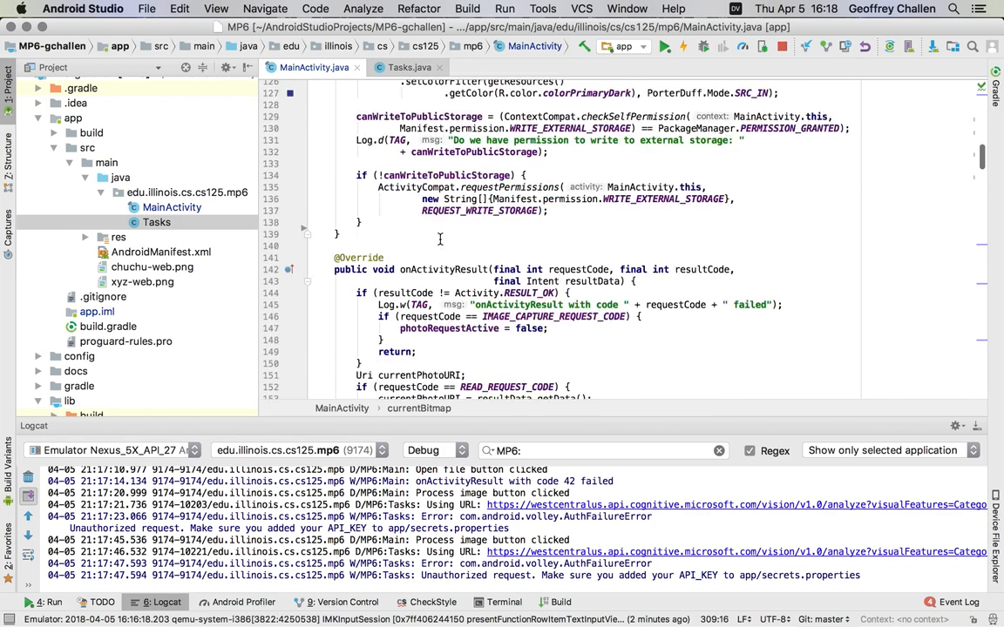
scroll("down", 3)
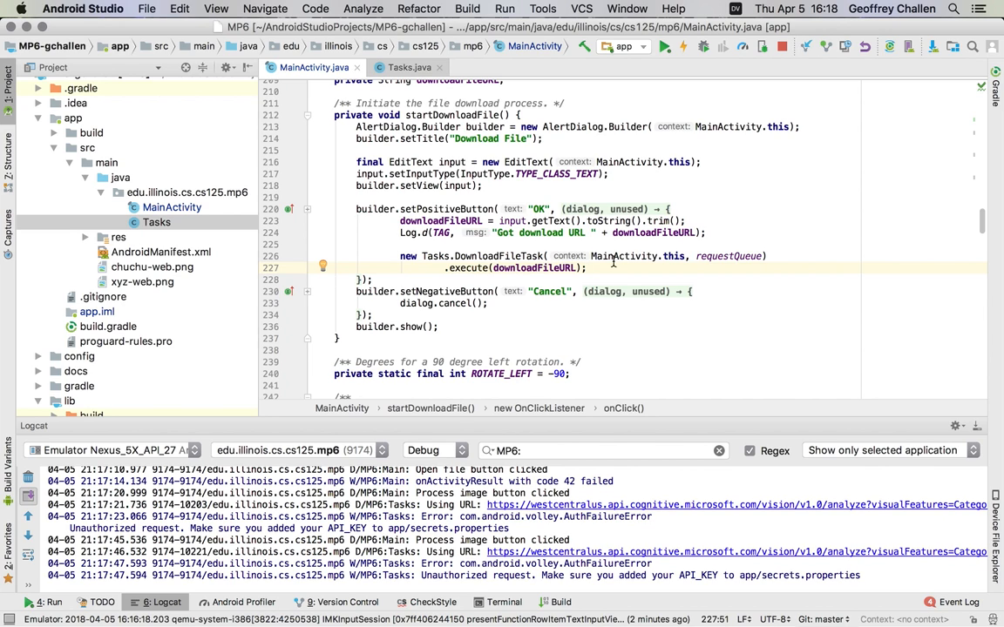
left_click(397, 66)
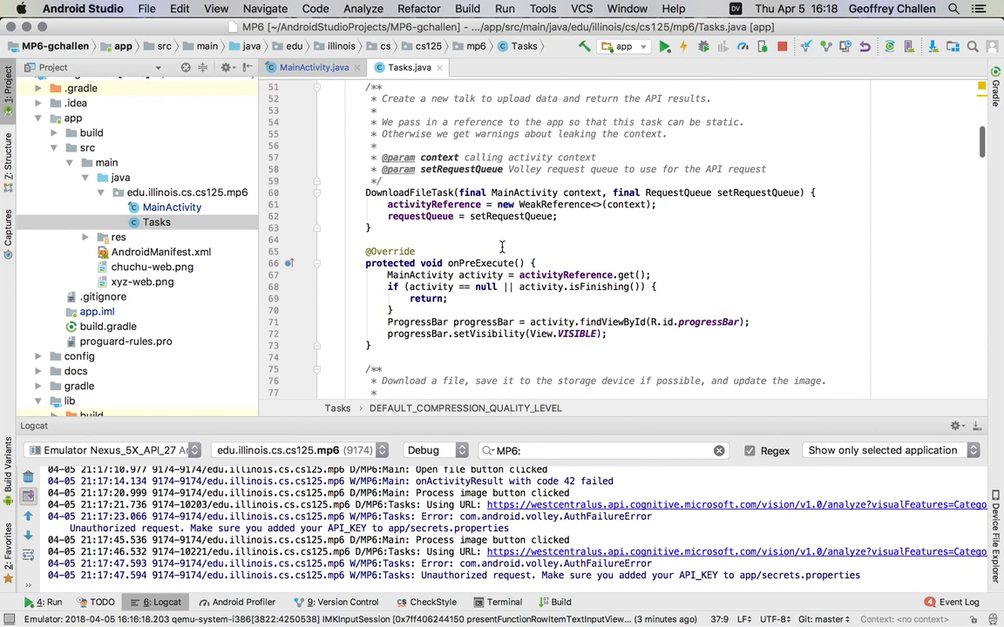
scroll("down", 3)
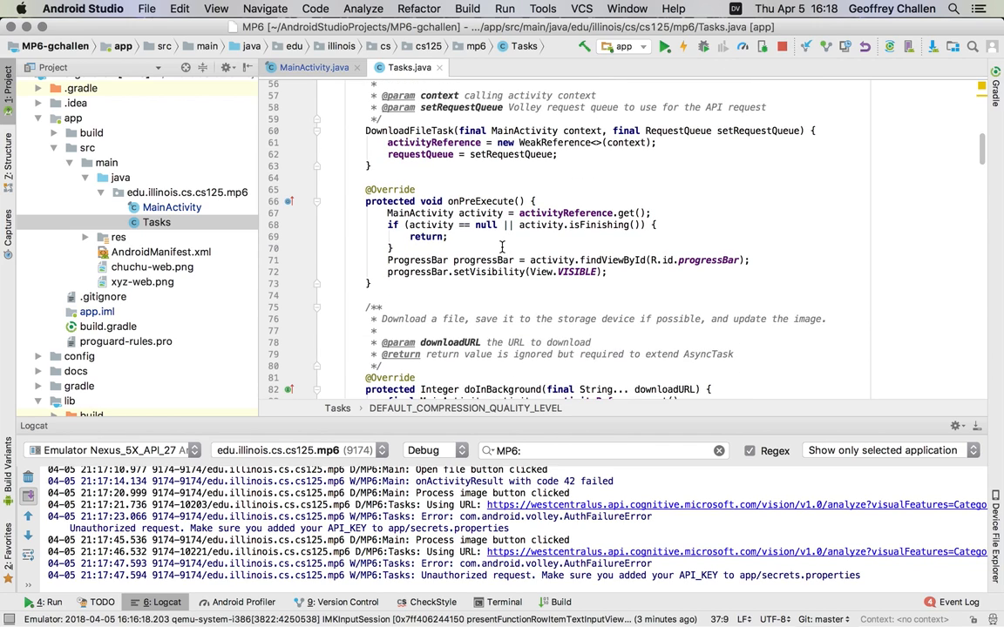
left_click(314, 66)
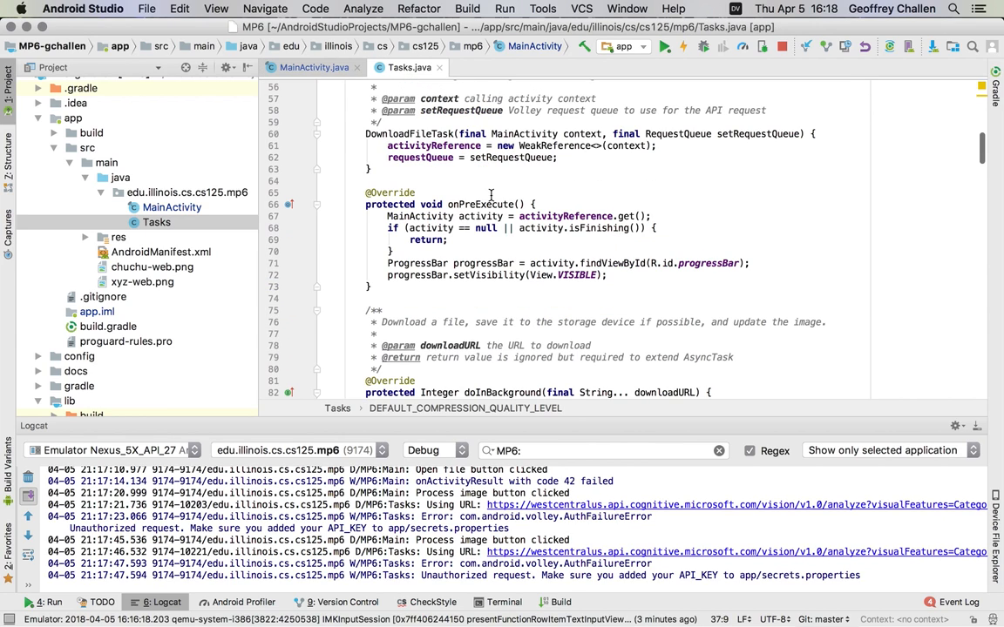
scroll("down", 3)
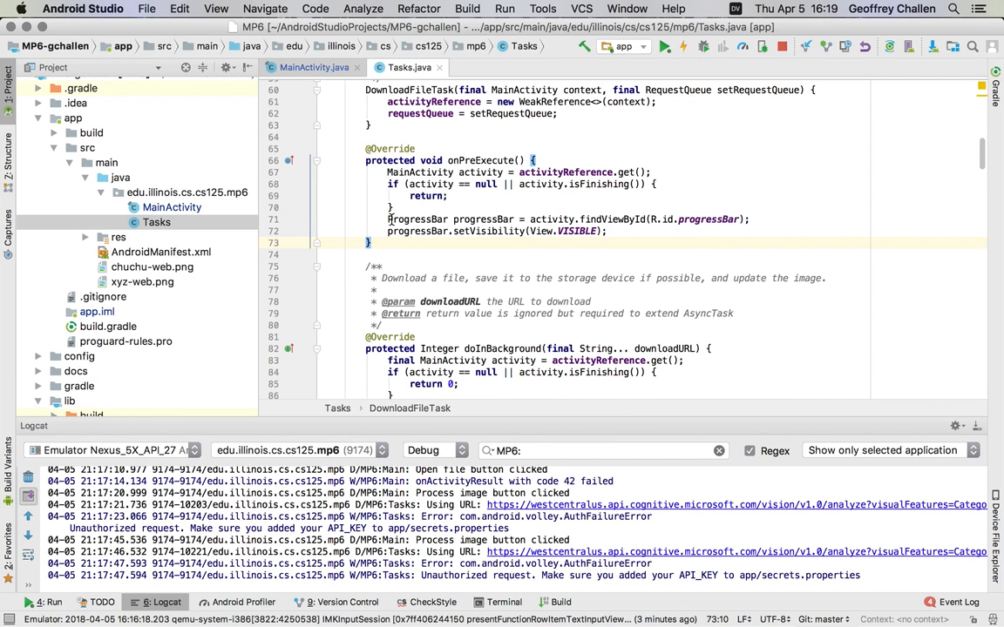
scroll("down", 3)
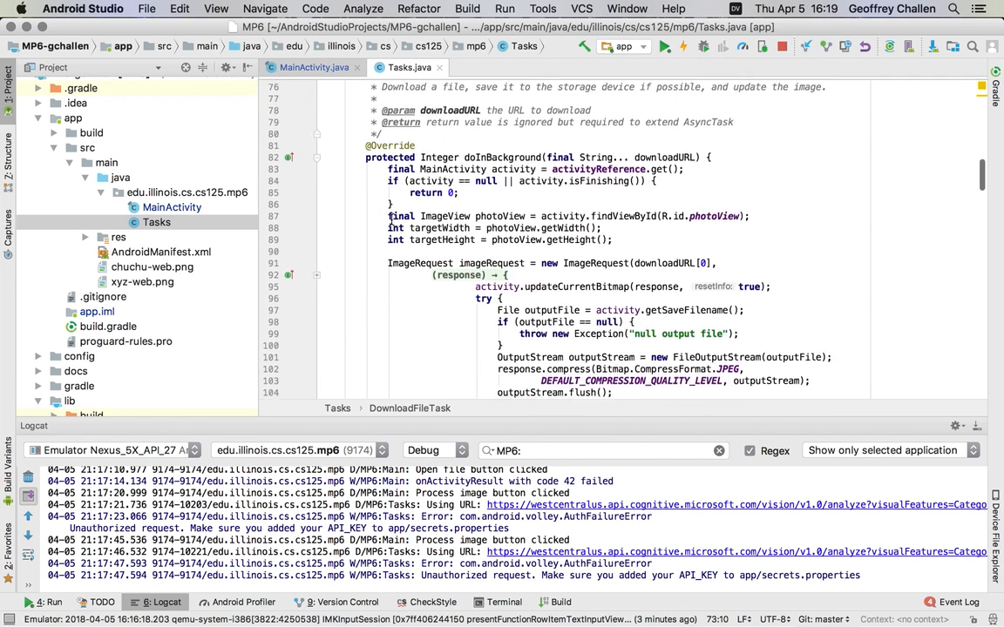
scroll("down", 3)
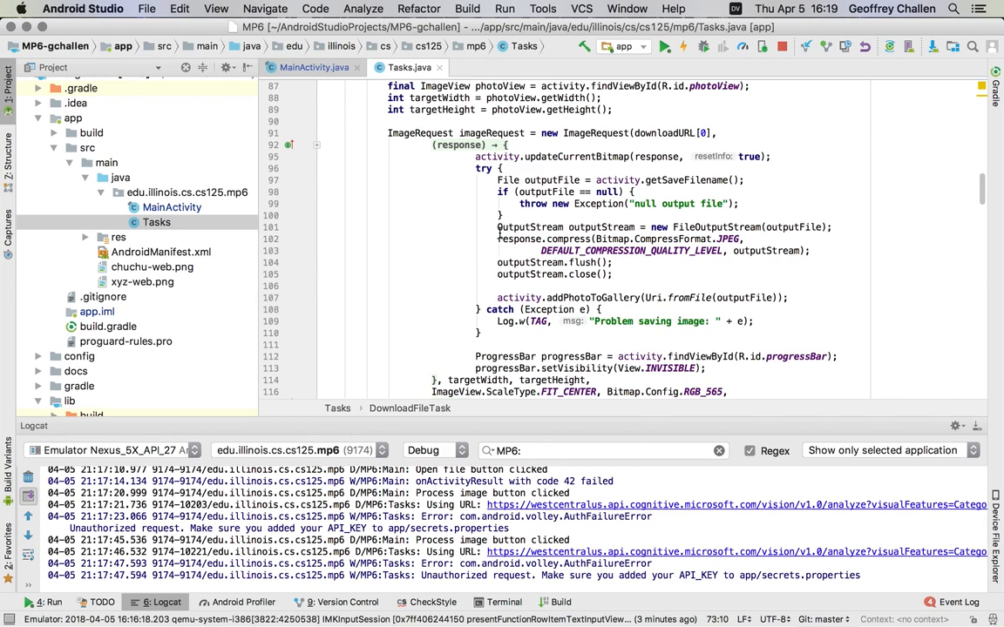
scroll("down", 3)
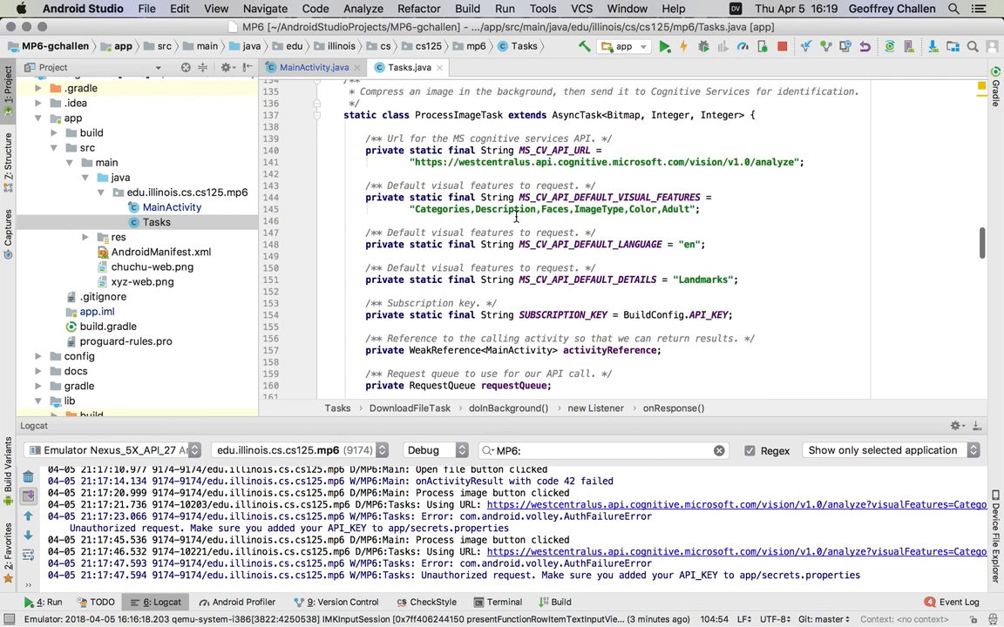
scroll("down", 3)
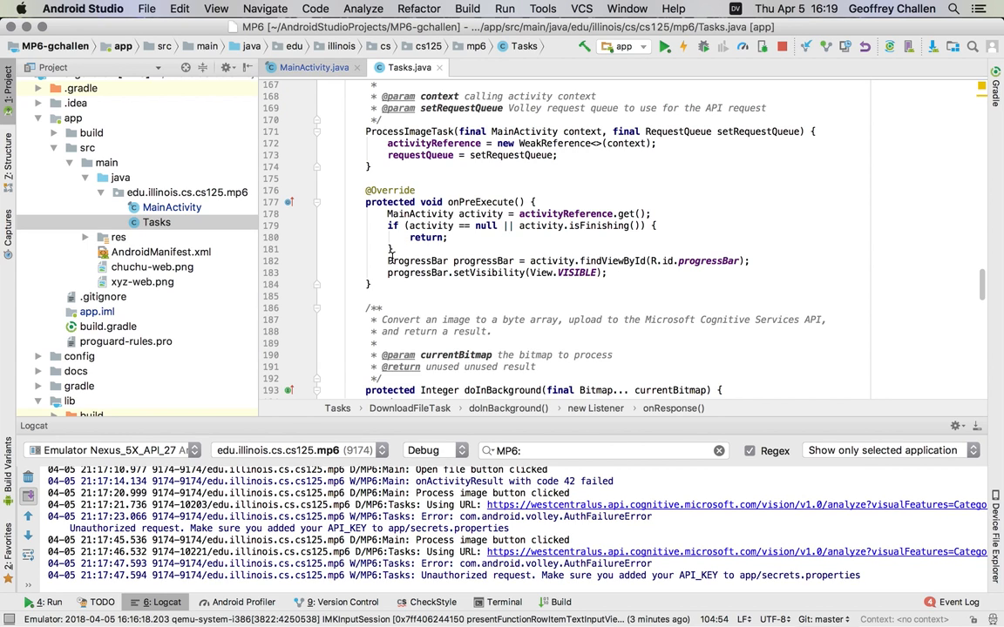
scroll("down", 3)
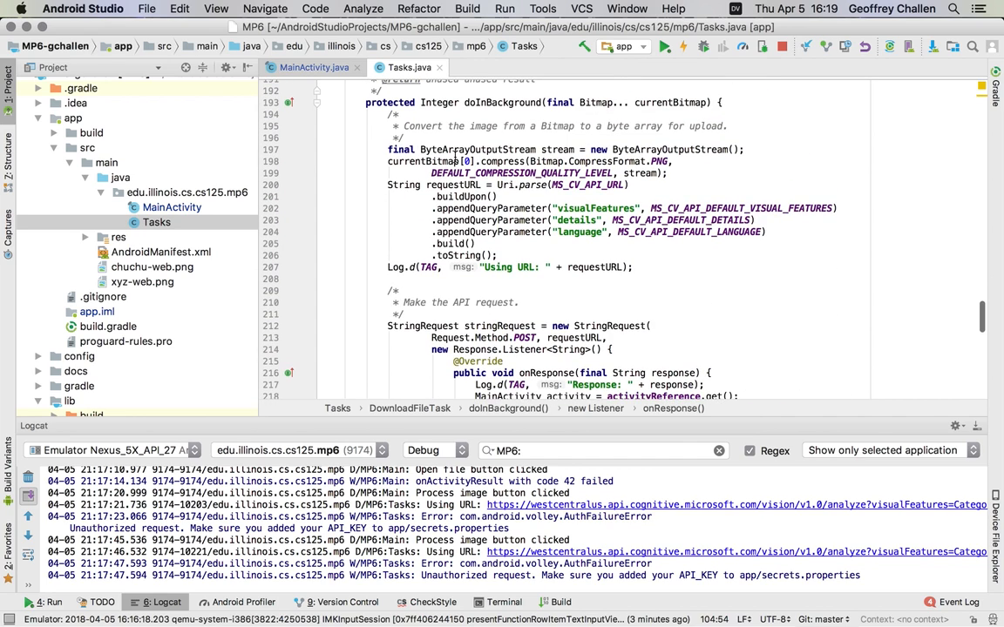
scroll("down", 3)
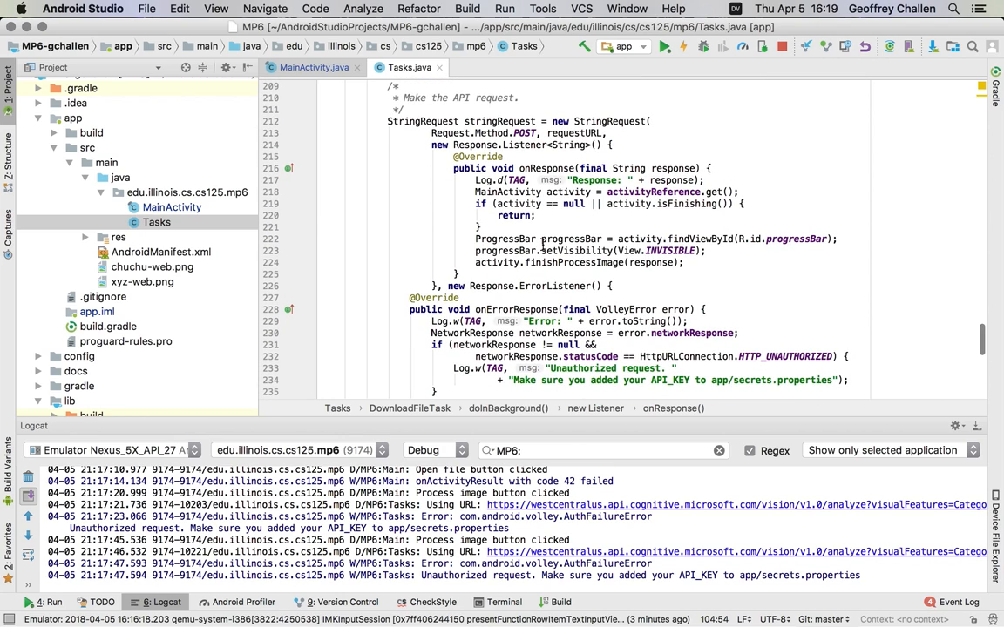
scroll("down", 3)
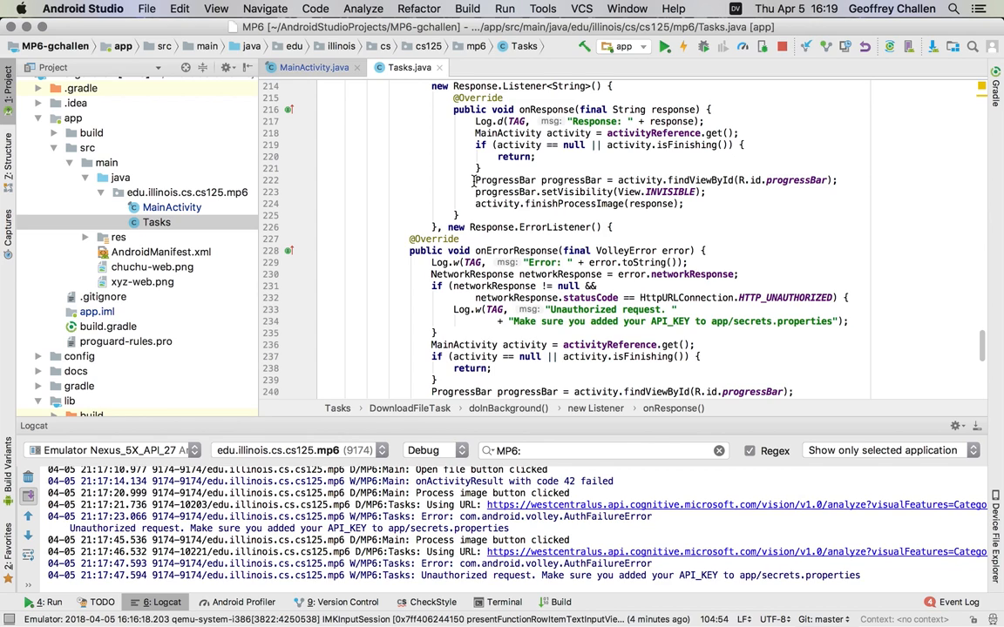
left_click_drag(473, 180, 683, 202)
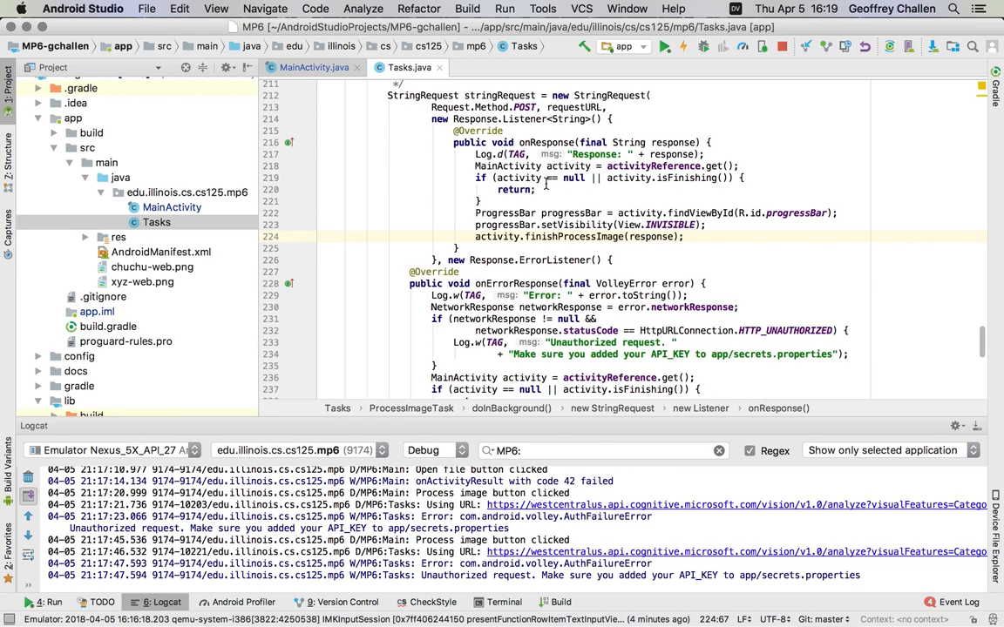
scroll("down", 3)
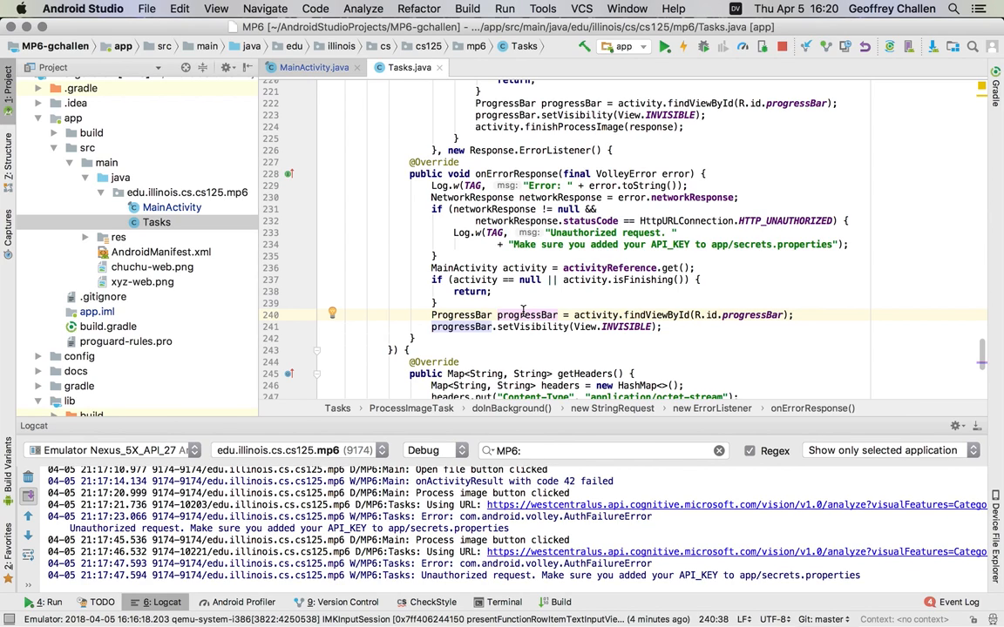
mouse_move(652, 296)
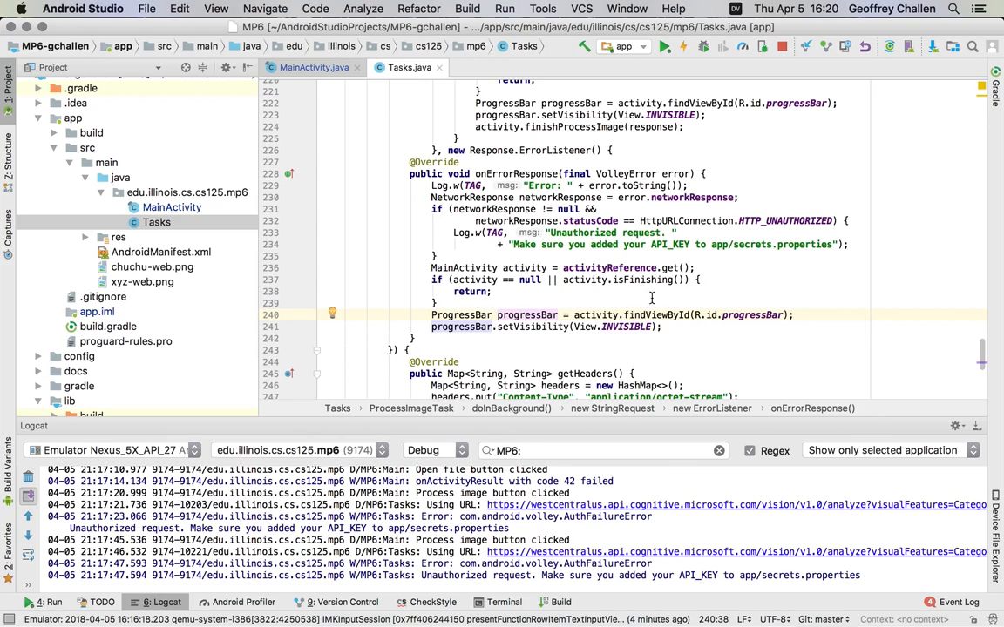